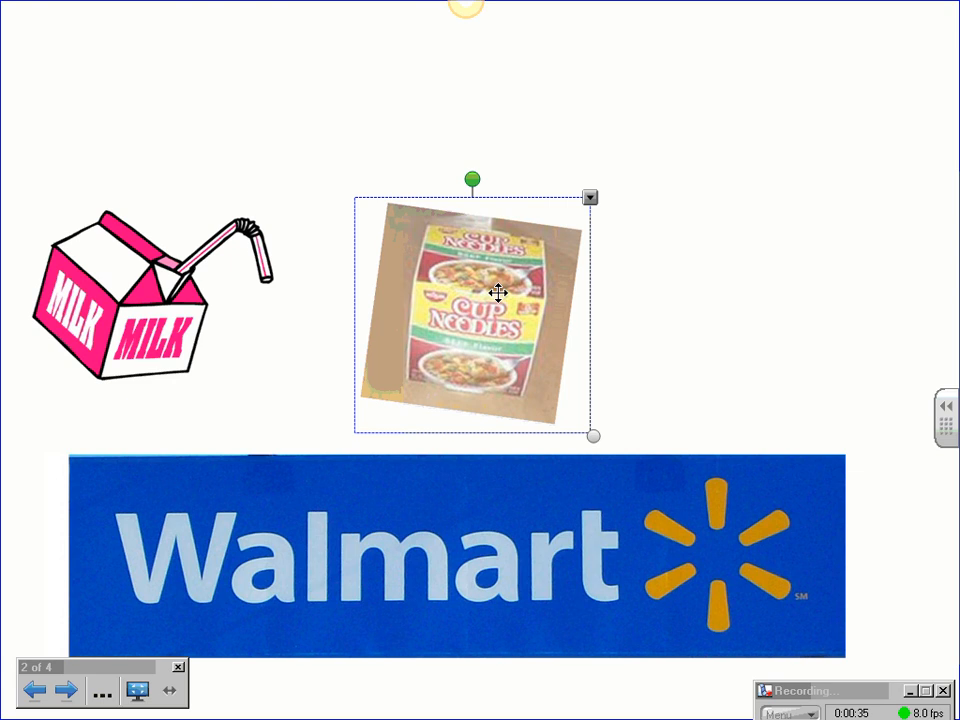
Advance from the shopping picture page to the blank third page.
{"action": "left_click", "coordinate": [65, 690]}
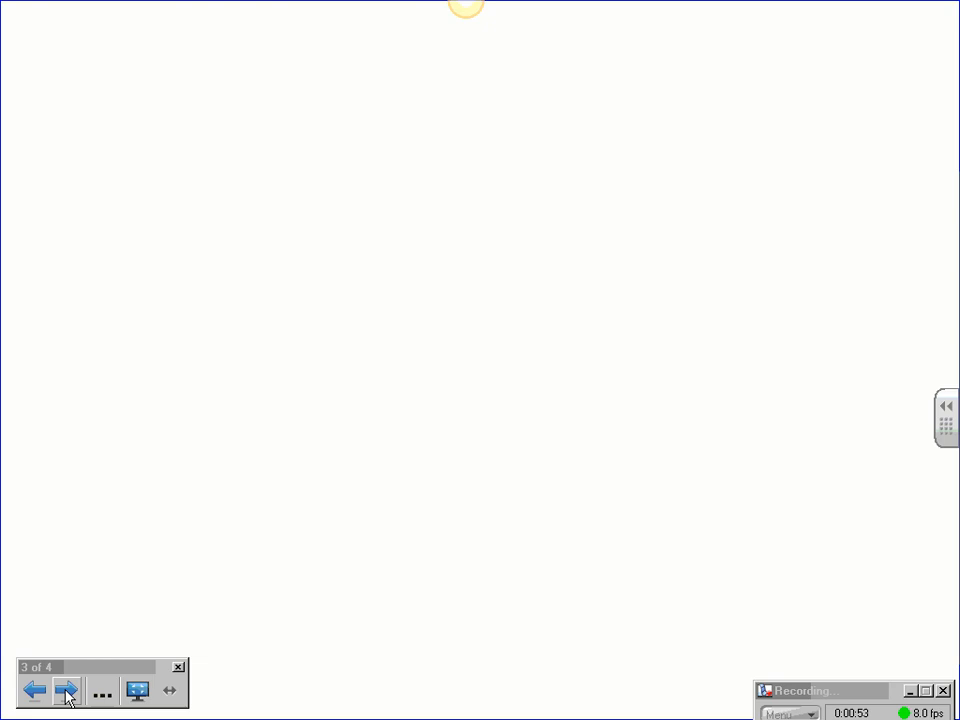
Handwrite 3.98 × 2 = 7.96 with carries, then start 5.49 below.
{"action": "left_click_drag", "start_coordinate": [245, 250], "coordinate": [270, 300]}
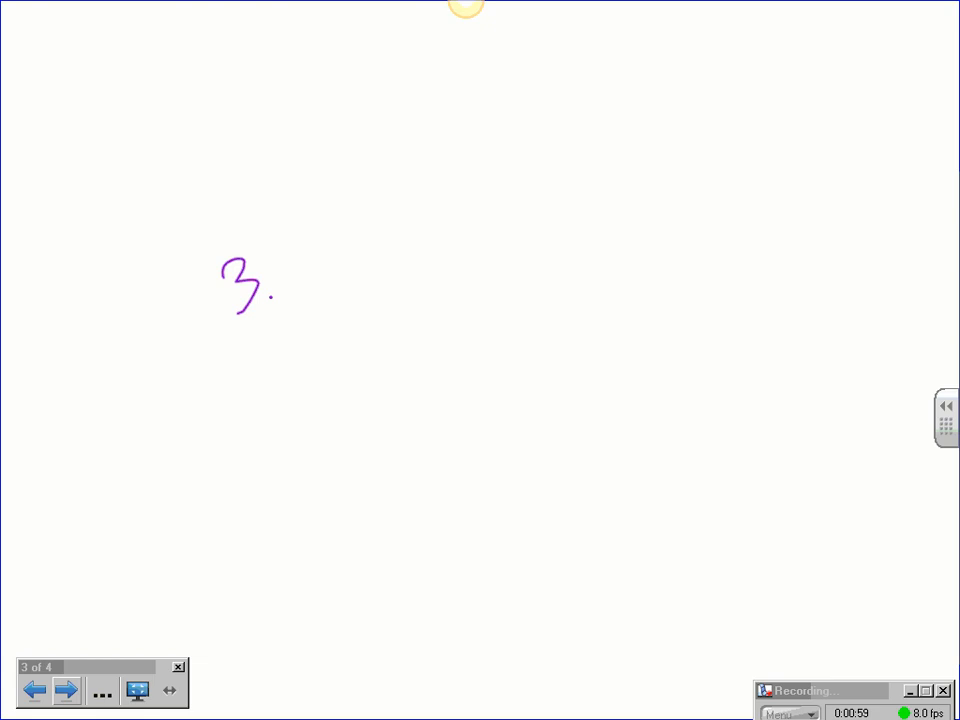
{"action": "left_click_drag", "start_coordinate": [280, 280], "coordinate": [335, 290]}
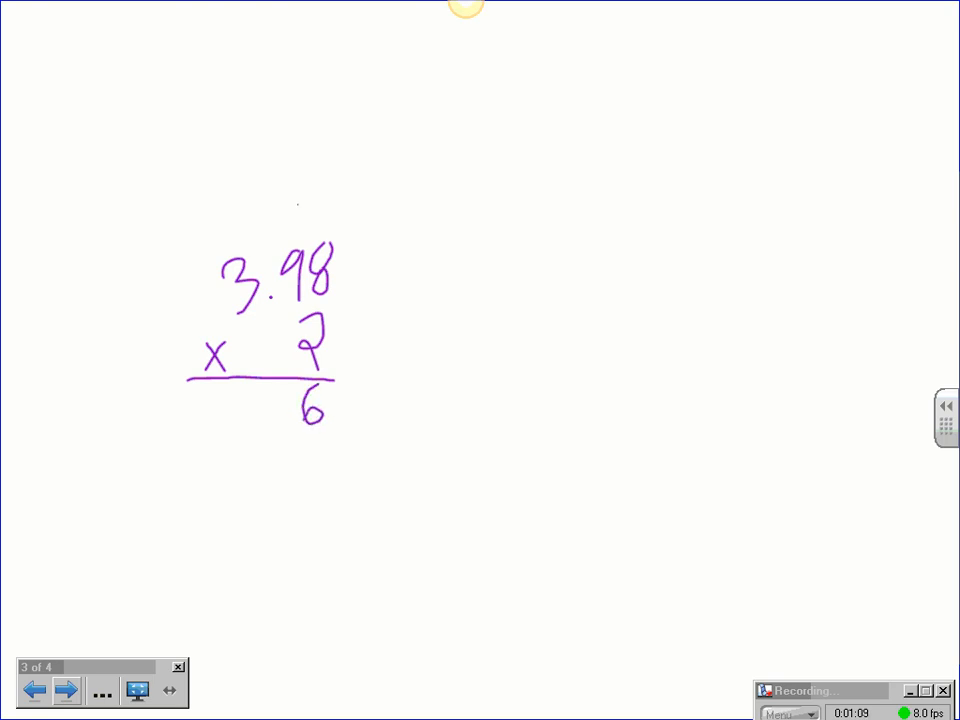
{"action": "left_click_drag", "start_coordinate": [295, 230], "coordinate": [300, 210]}
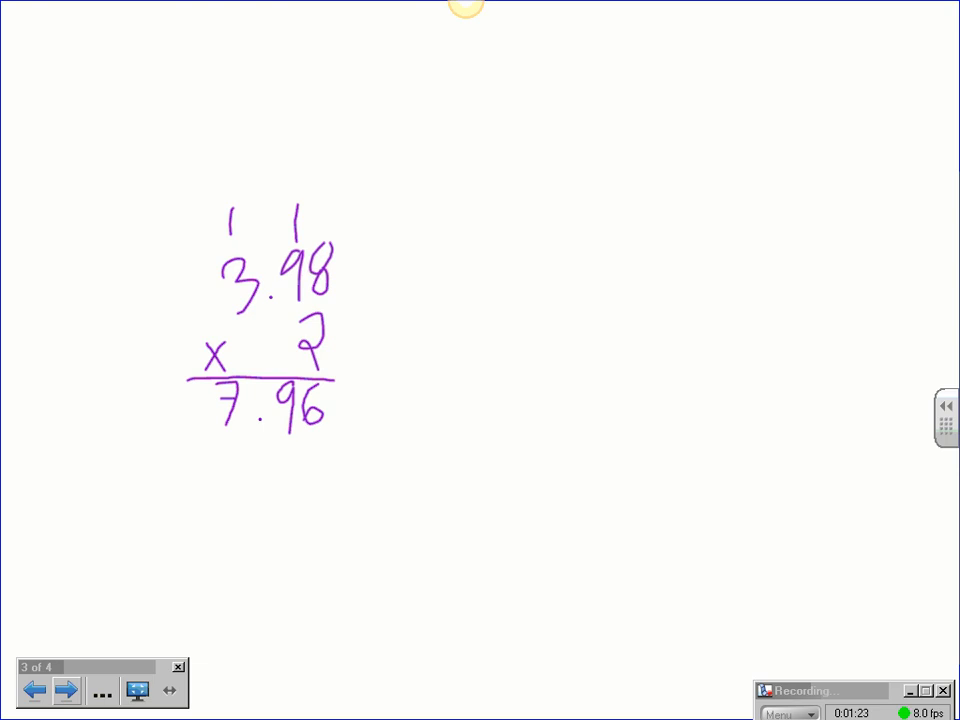
{"action": "left_click_drag", "start_coordinate": [210, 445], "coordinate": [275, 460]}
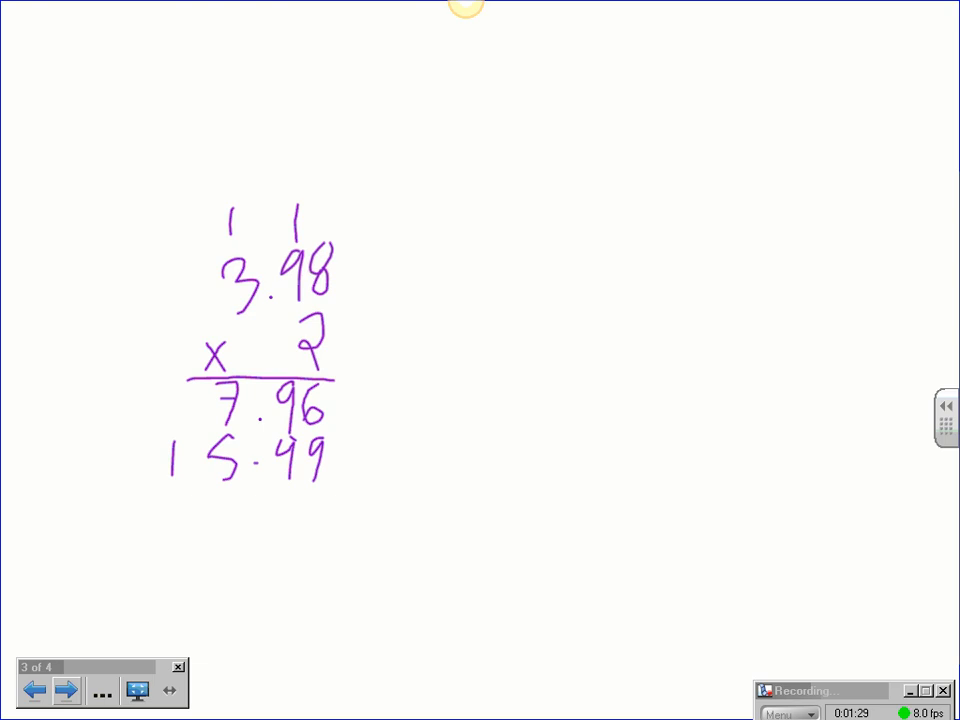
Add 7.96 + 5.49 with a sum line to get 13.95.
{"action": "left_click_drag", "start_coordinate": [170, 455], "coordinate": [340, 495]}
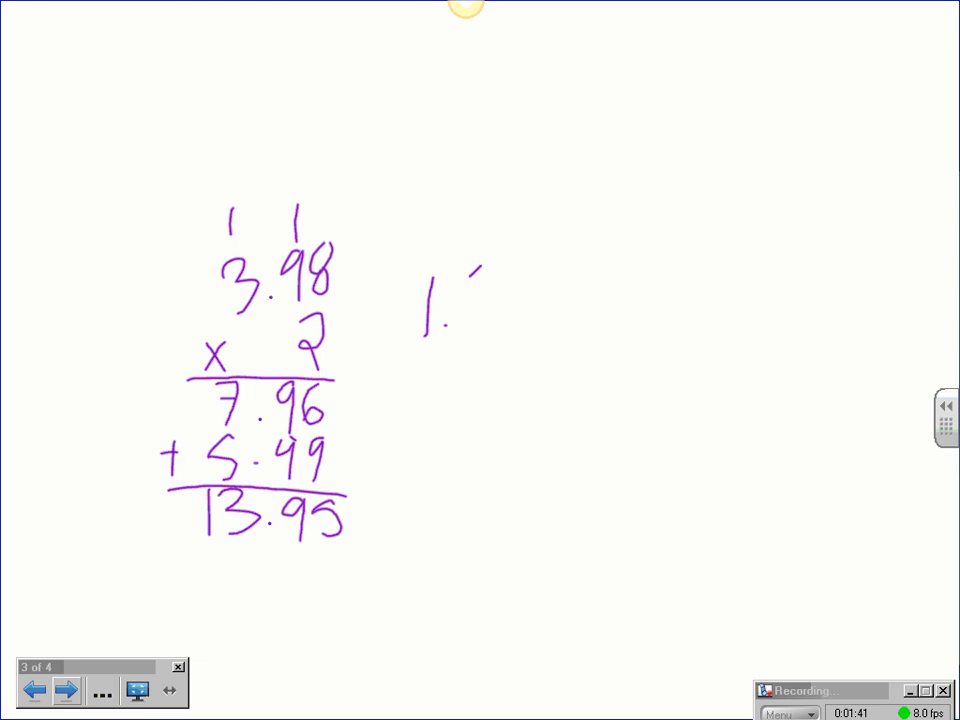
Write 1.99 × 3 = 5.97 to the right of the subtotal.
{"action": "left_click_drag", "start_coordinate": [450, 300], "coordinate": [520, 300]}
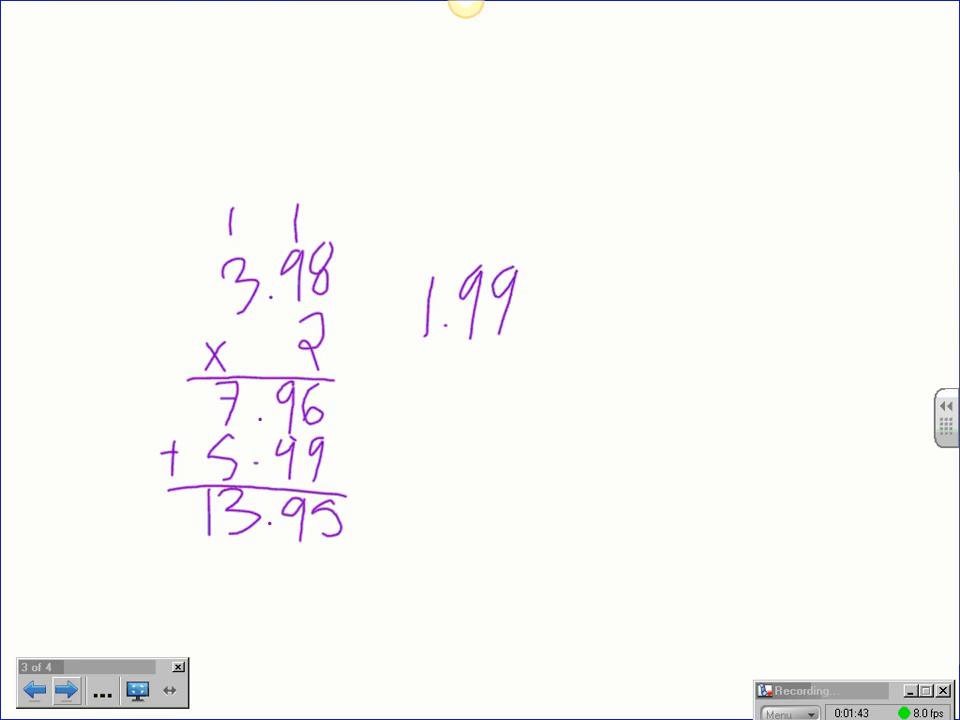
{"action": "left_click_drag", "start_coordinate": [470, 350], "coordinate": [500, 390]}
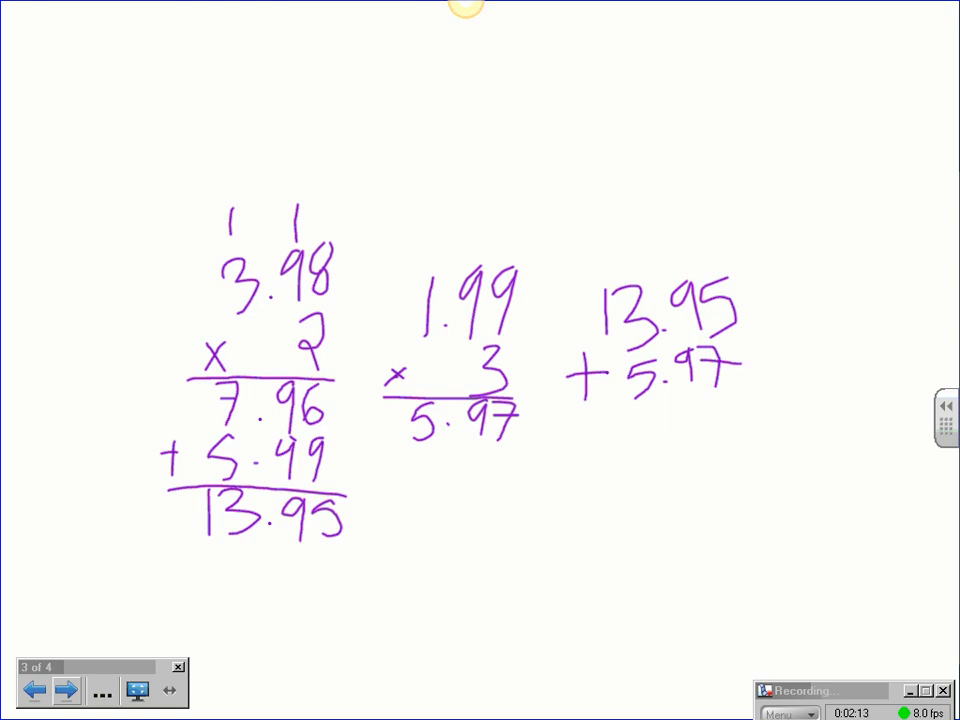
Sum 13.95 + 5.97 as 19.92 and write 20.00 over 19.92 at top right.
{"action": "left_click_drag", "start_coordinate": [565, 408], "coordinate": [755, 408]}
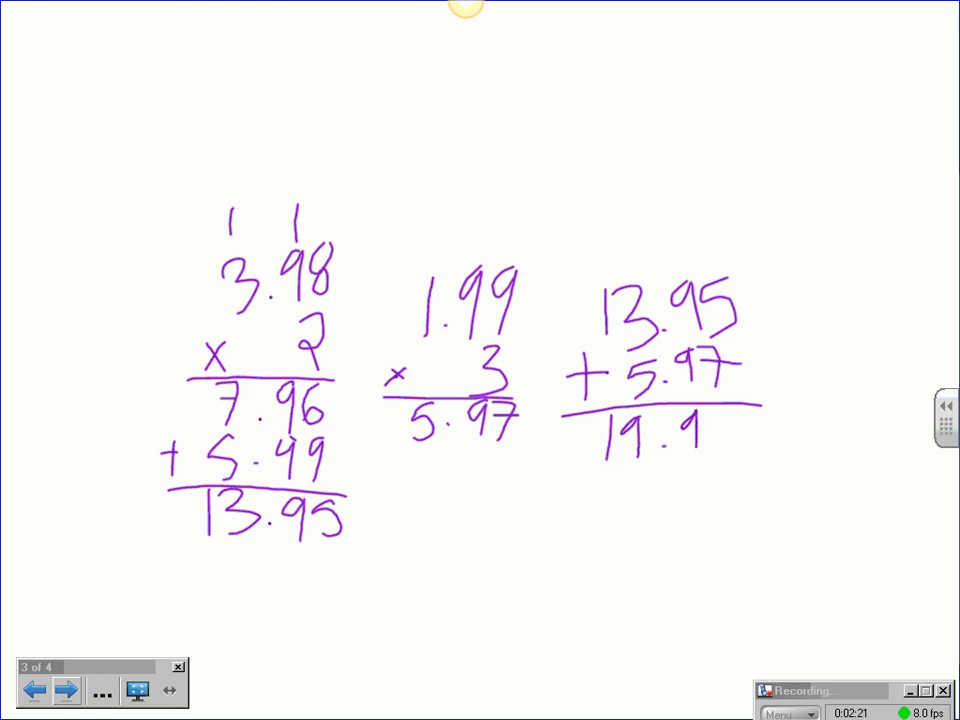
{"action": "type", "text": "2"}
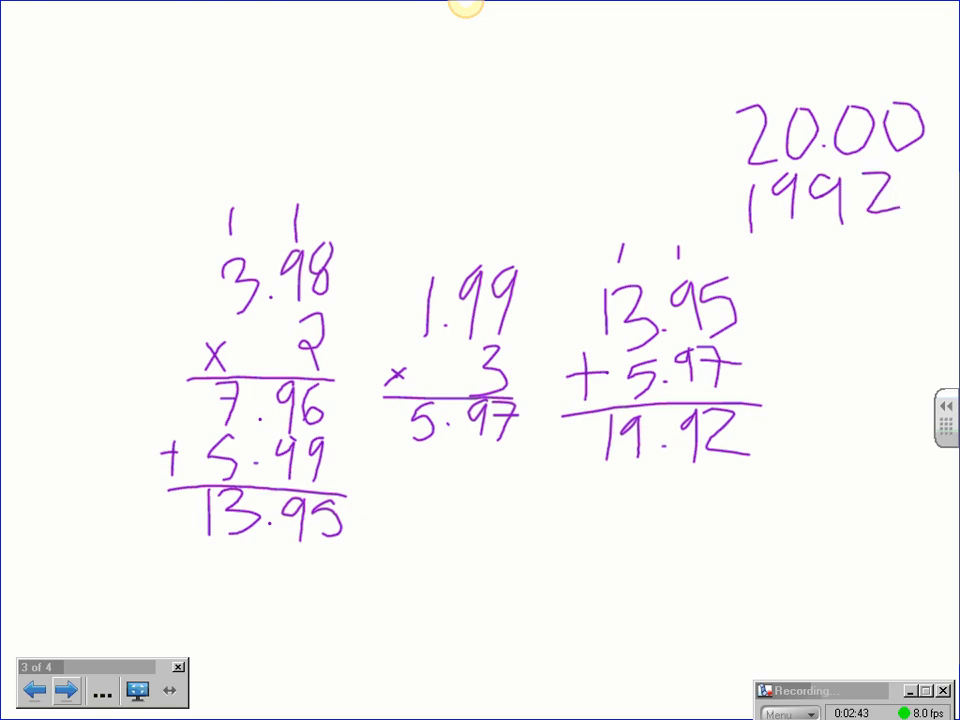
Subtract 19.92 from 20.00 with borrowing to get change of 0.08.
{"action": "left_click_drag", "start_coordinate": [745, 235], "coordinate": [910, 225]}
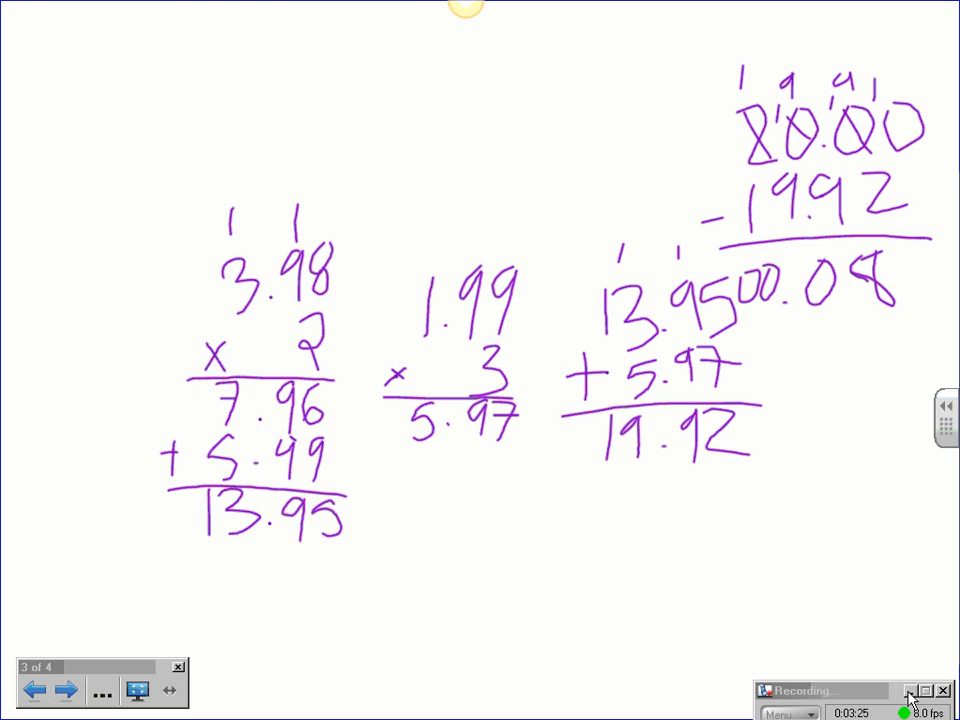
{"action": "mouse_move", "coordinate": [874, 691]}
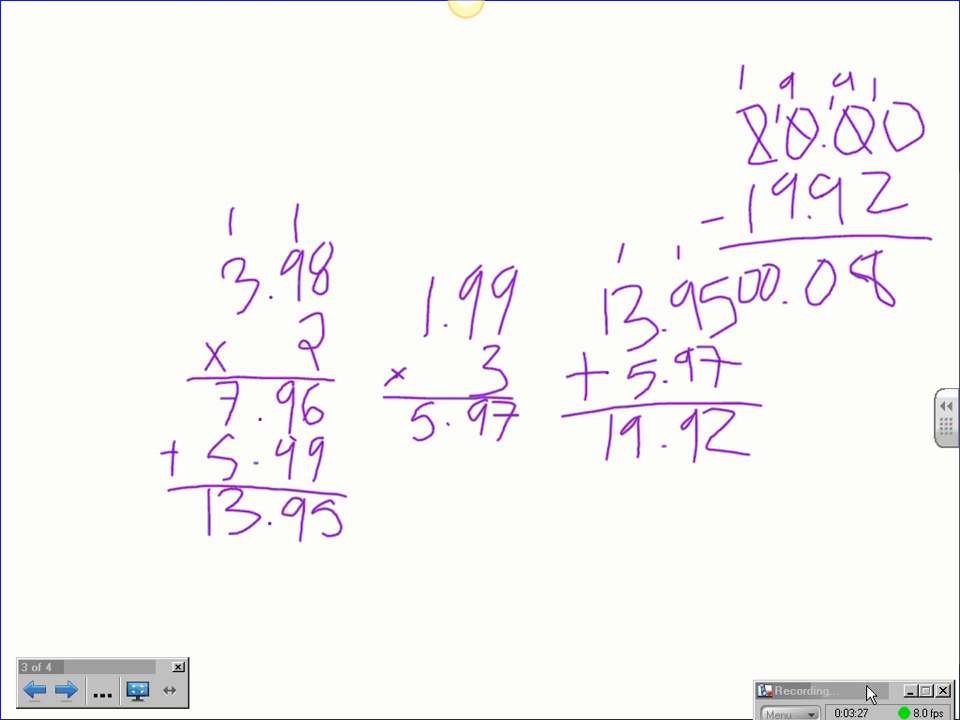